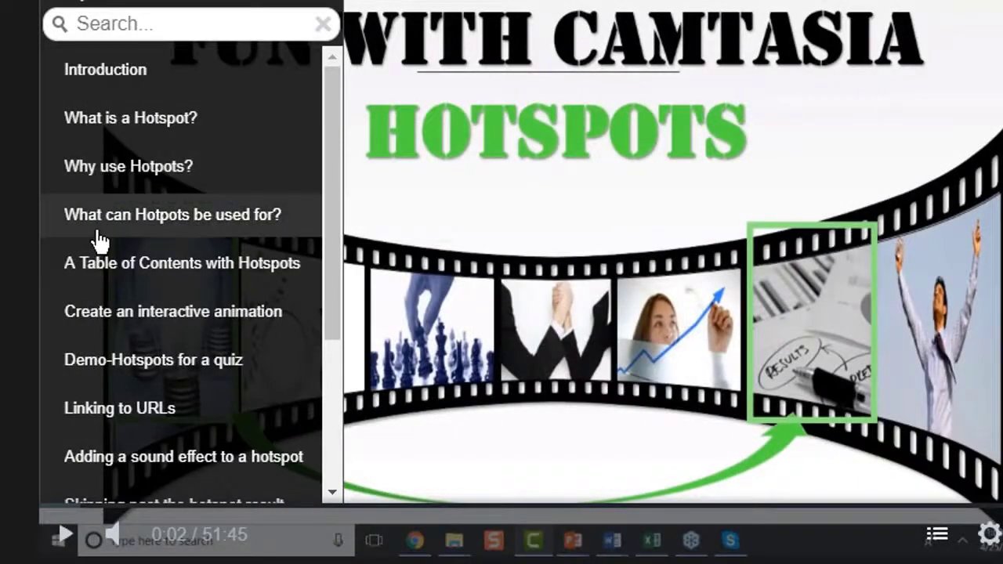
mouse_move(109, 431)
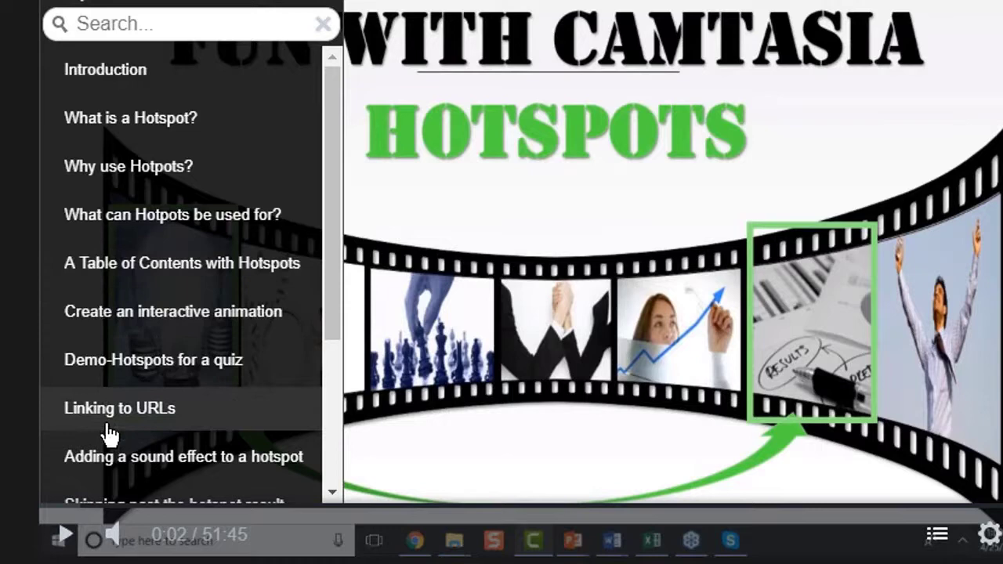
Step: Scroll to look over the chapter markers along the top of the timeline
scroll(down, 3)
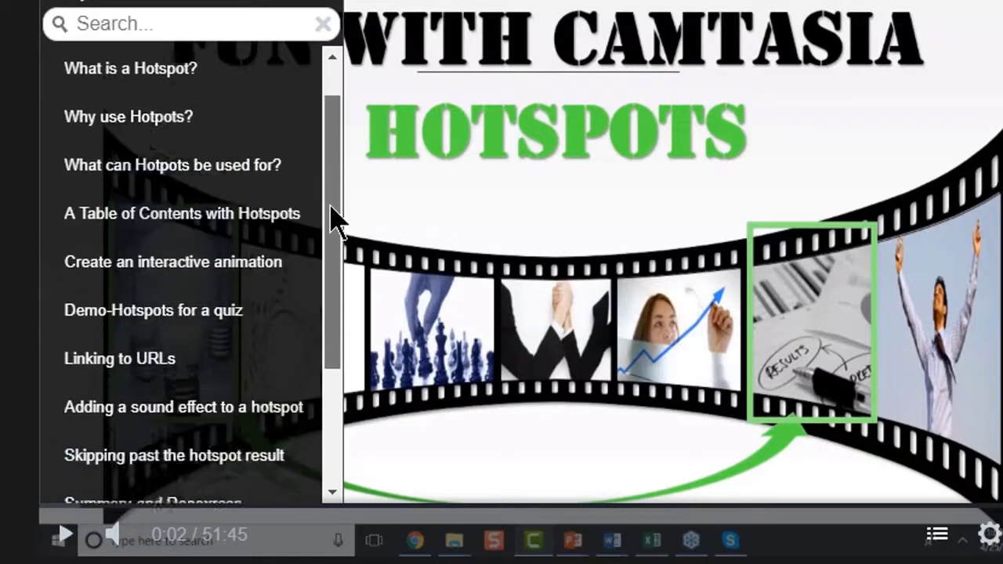
scroll(down, 3)
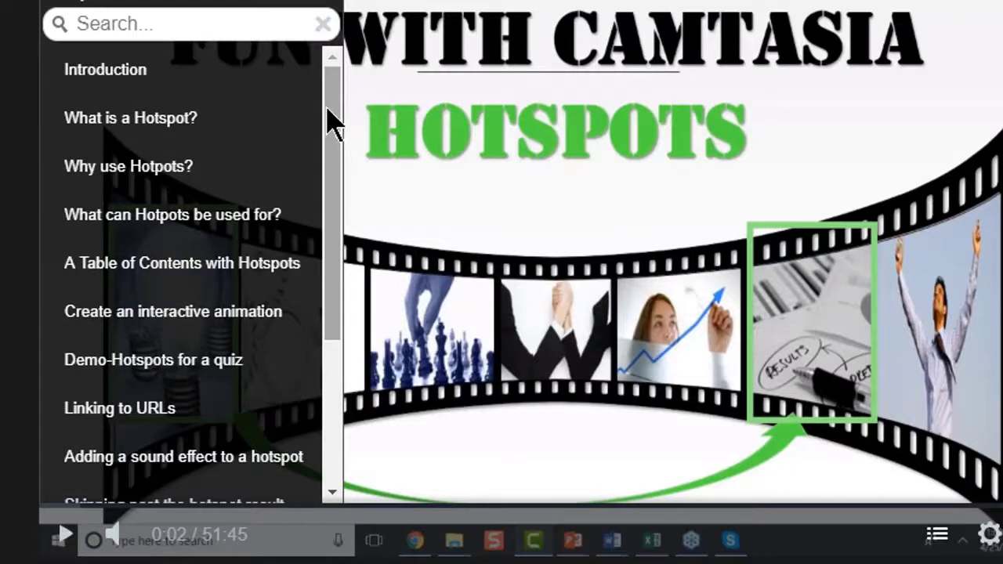
mouse_move(231, 166)
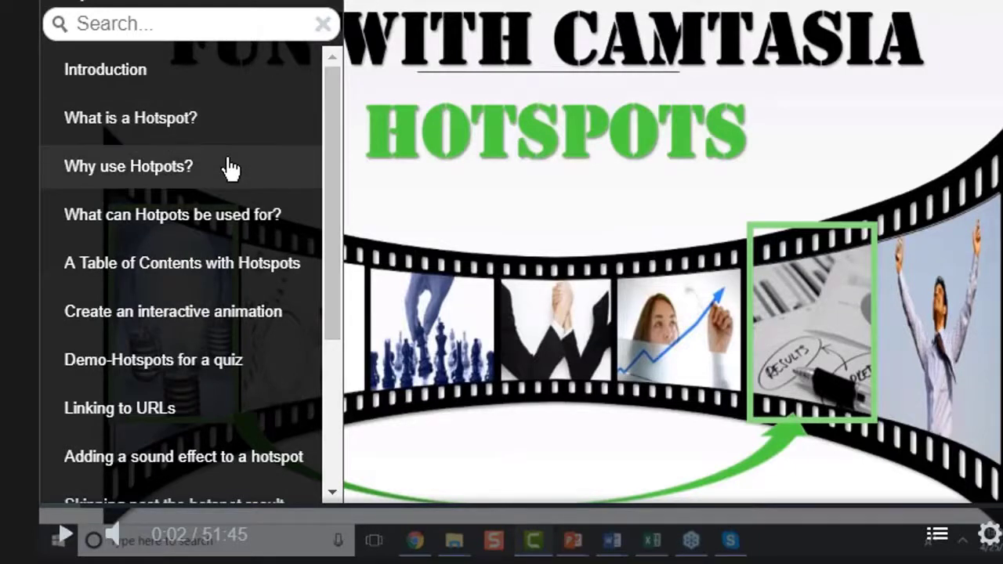
mouse_move(218, 206)
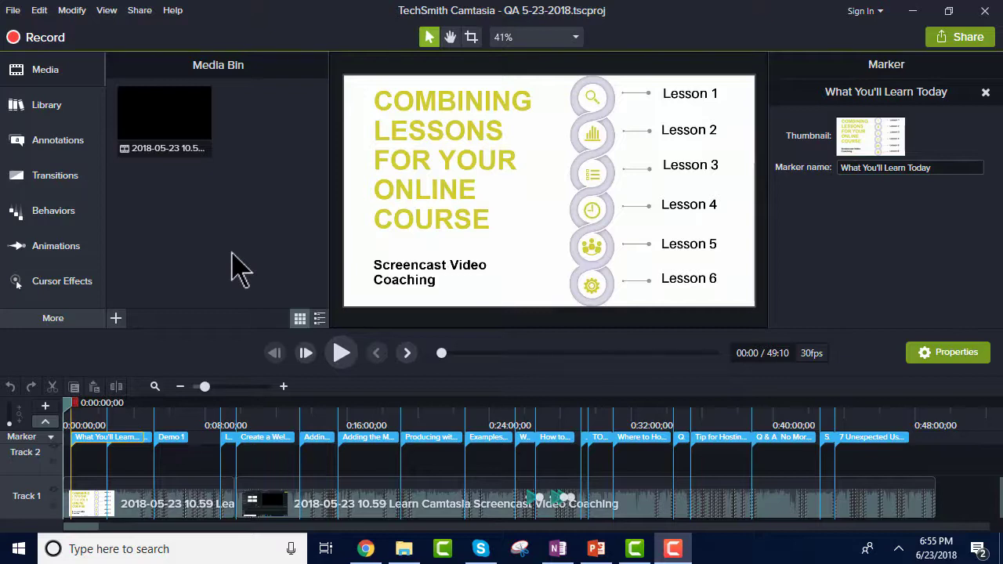
mouse_move(118, 176)
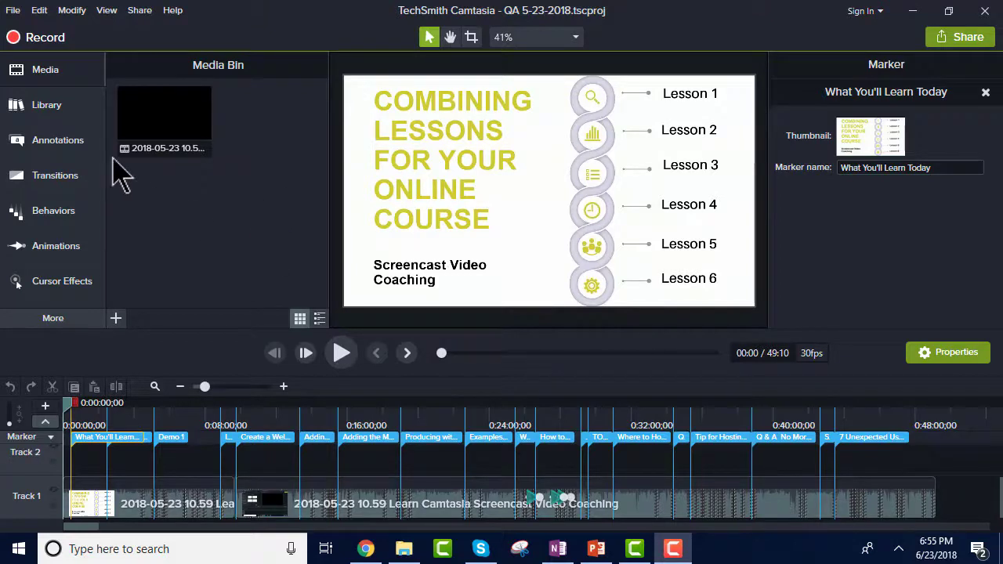
mouse_move(47, 105)
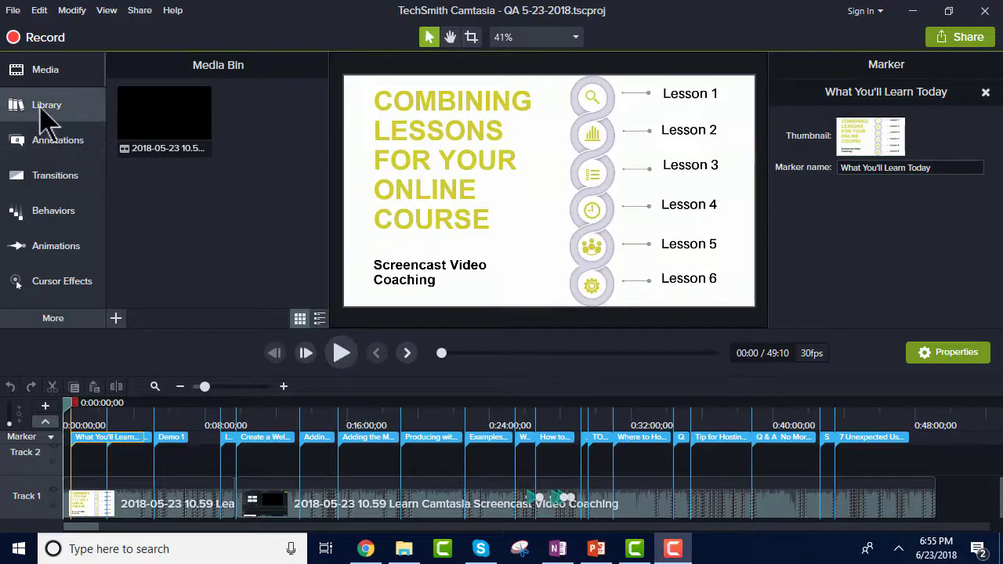
mouse_move(46, 104)
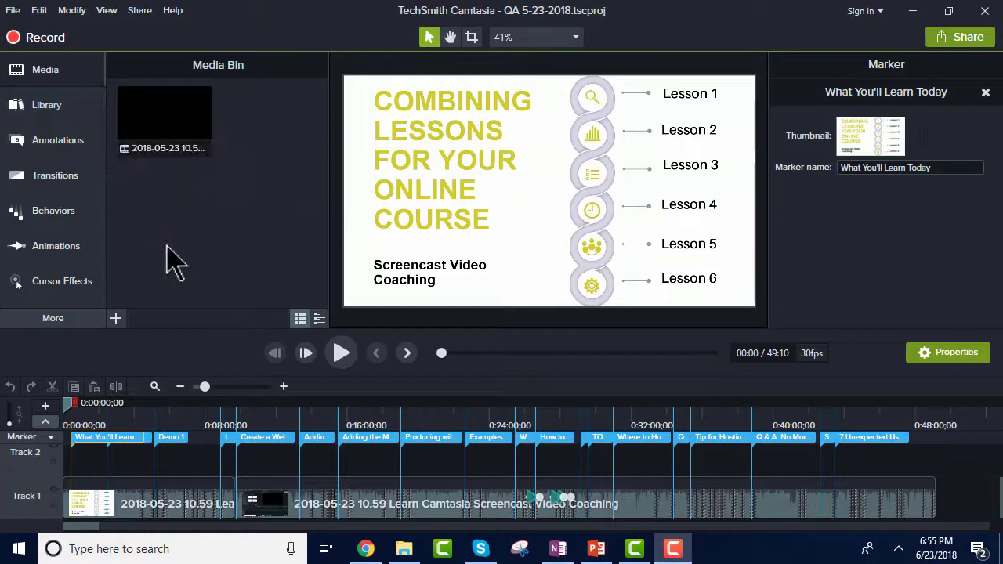
mouse_move(43, 145)
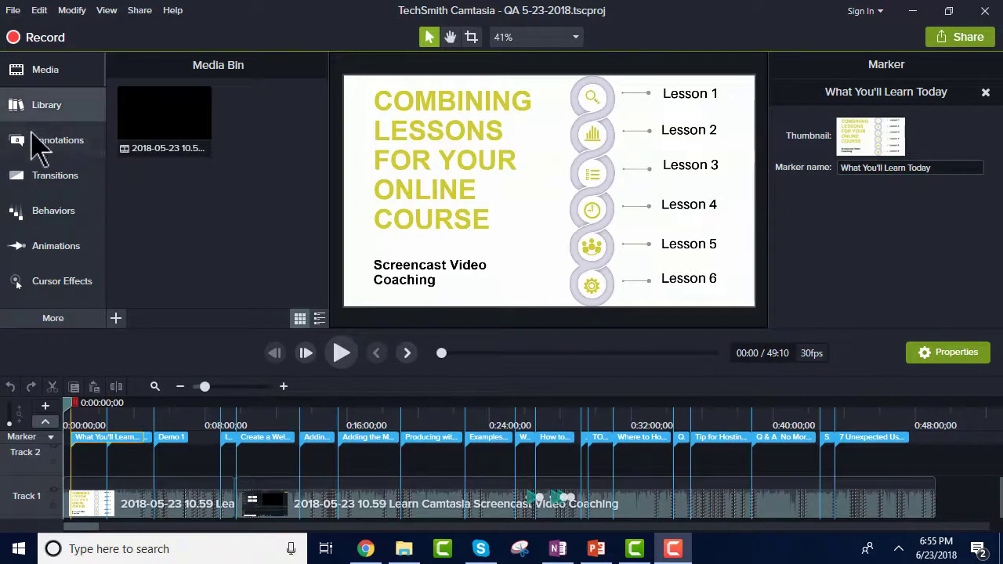
mouse_move(244, 251)
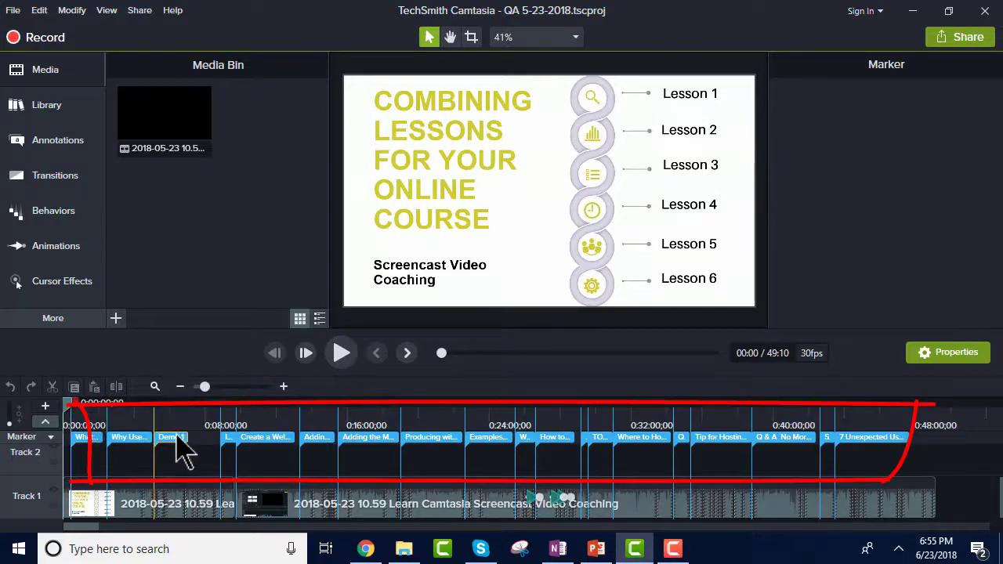
Step: Add a marker near the end of the recording at 46:26 and bring up its options
click(274, 436)
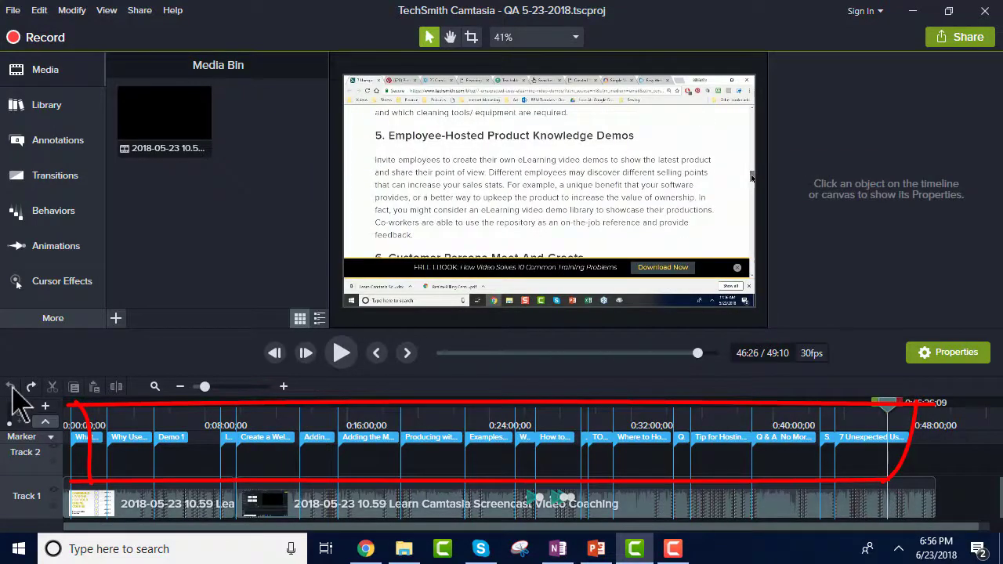
mouse_move(94, 386)
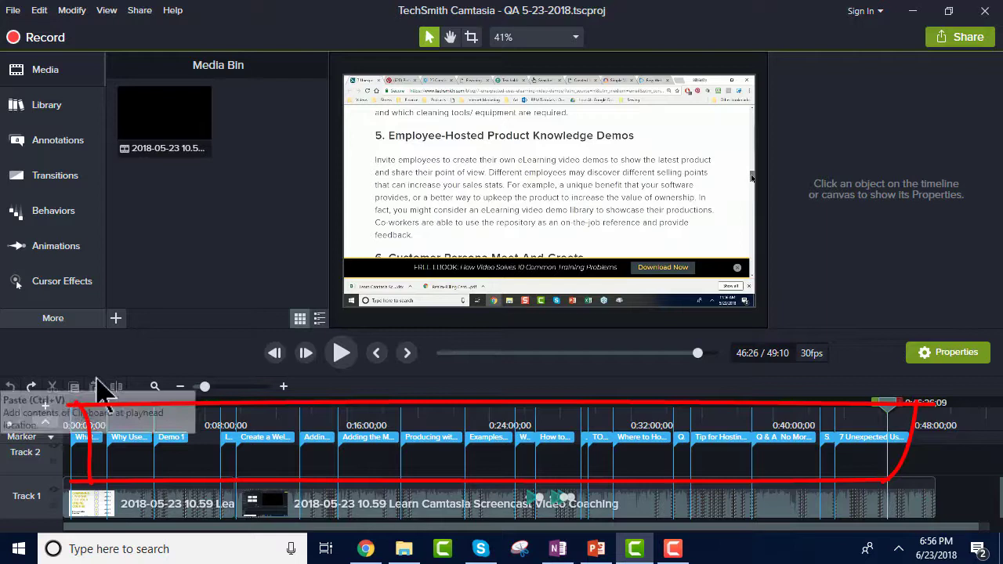
mouse_move(254, 408)
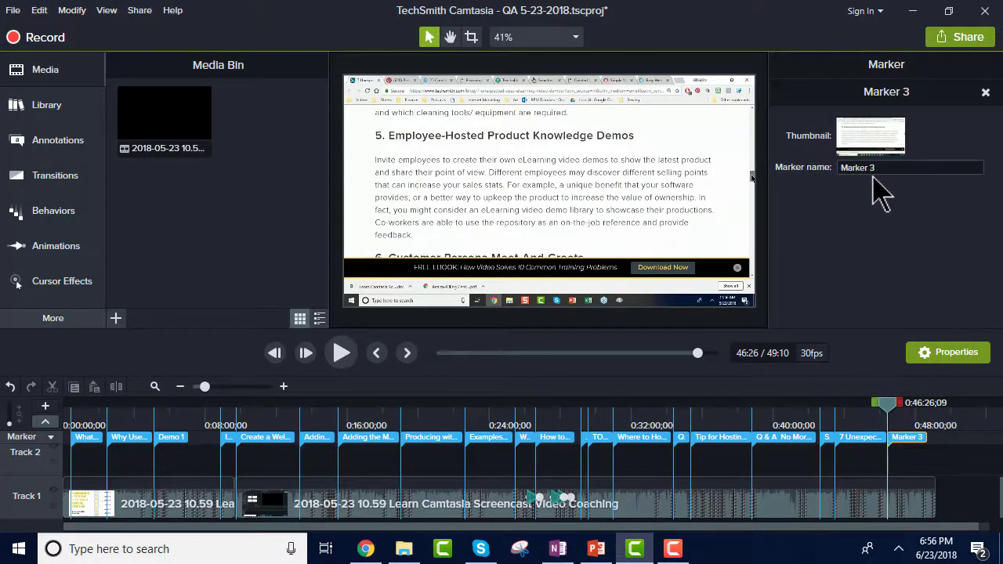
mouse_move(877, 345)
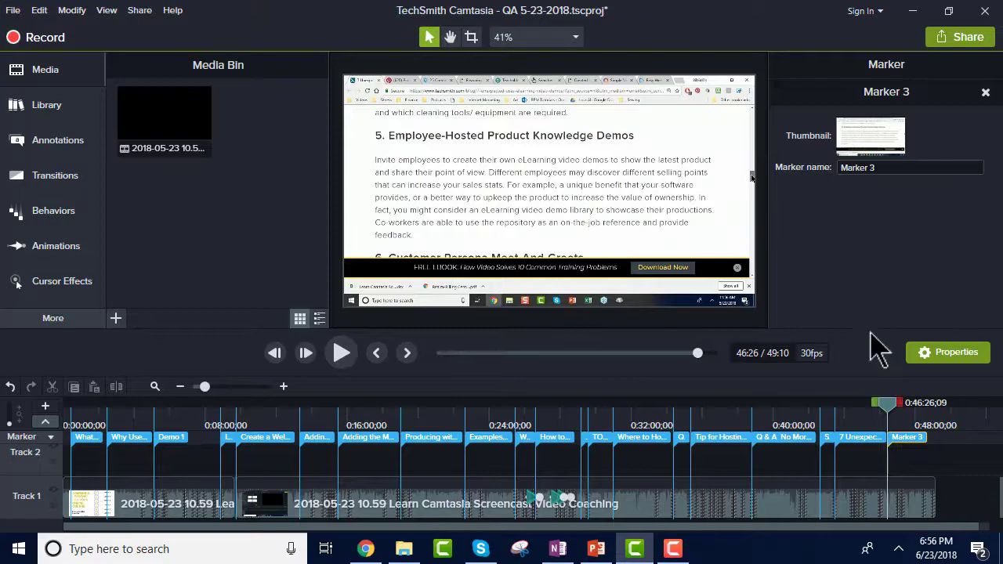
right_click(907, 436)
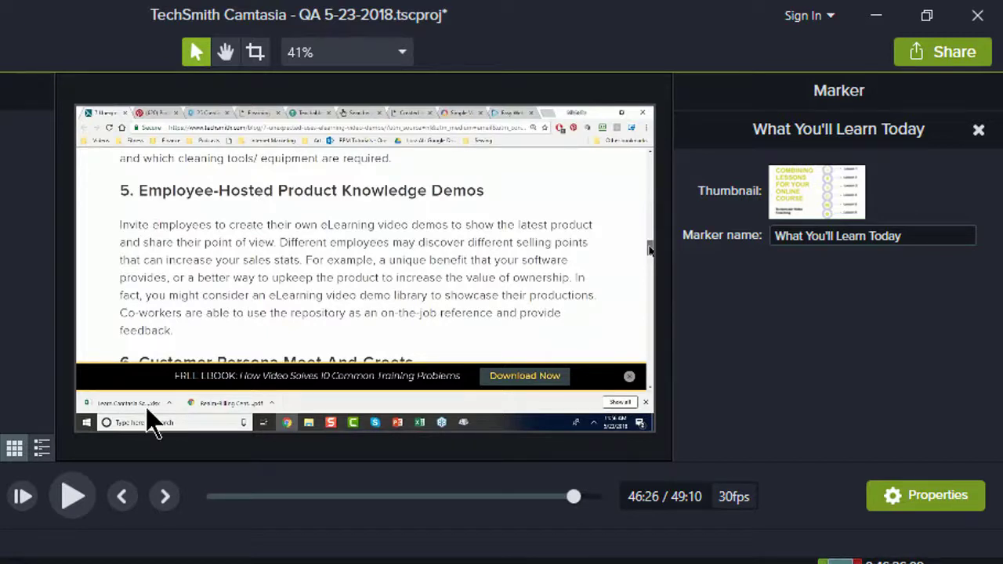
Step: Rename the 'What You'll Learn Today' marker to 'You'll Learn Today'
click(872, 236)
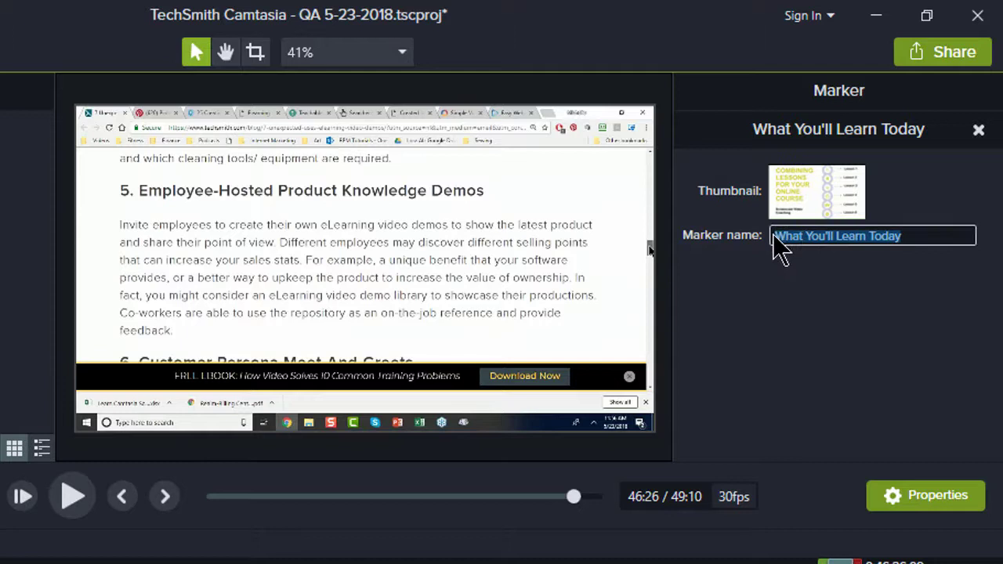
click(774, 235)
text(q)
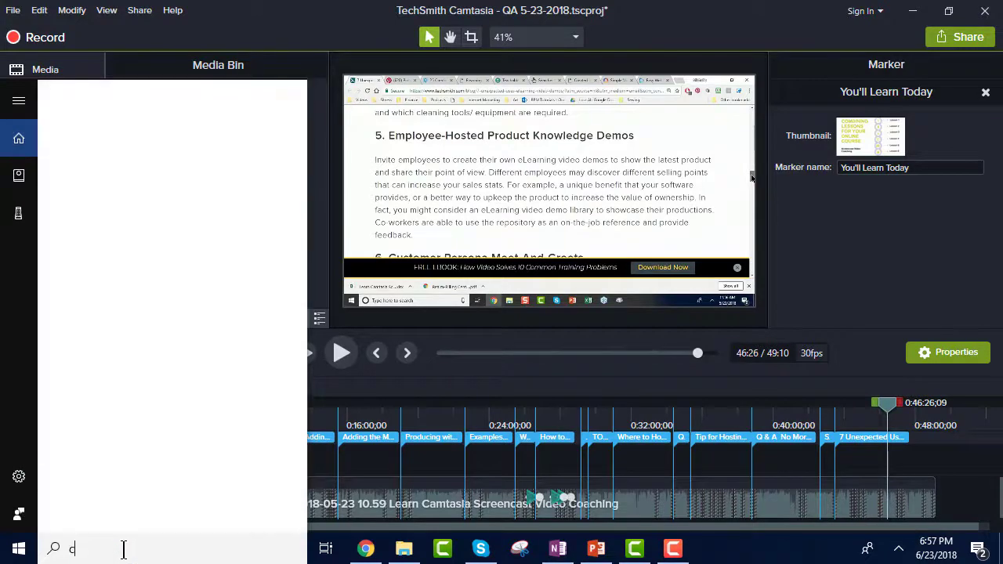
Step: Launch Windows Character Map from the Start search
text(h)
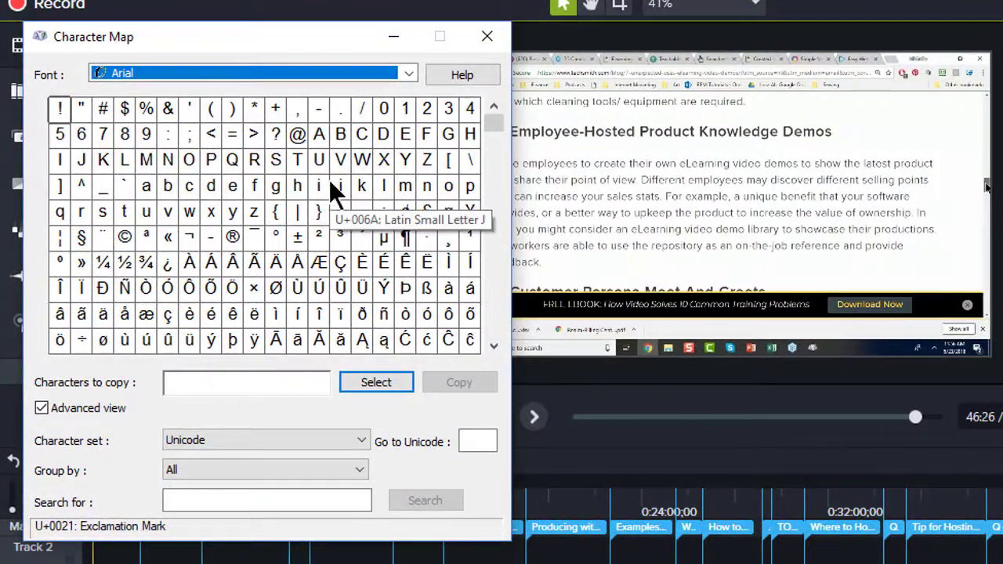
mouse_move(318, 186)
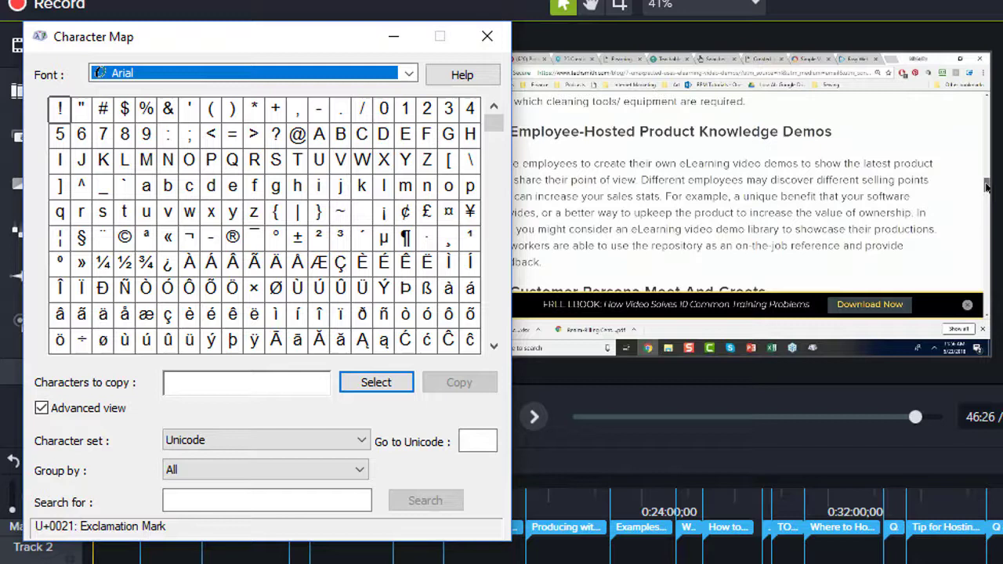
mouse_move(131, 243)
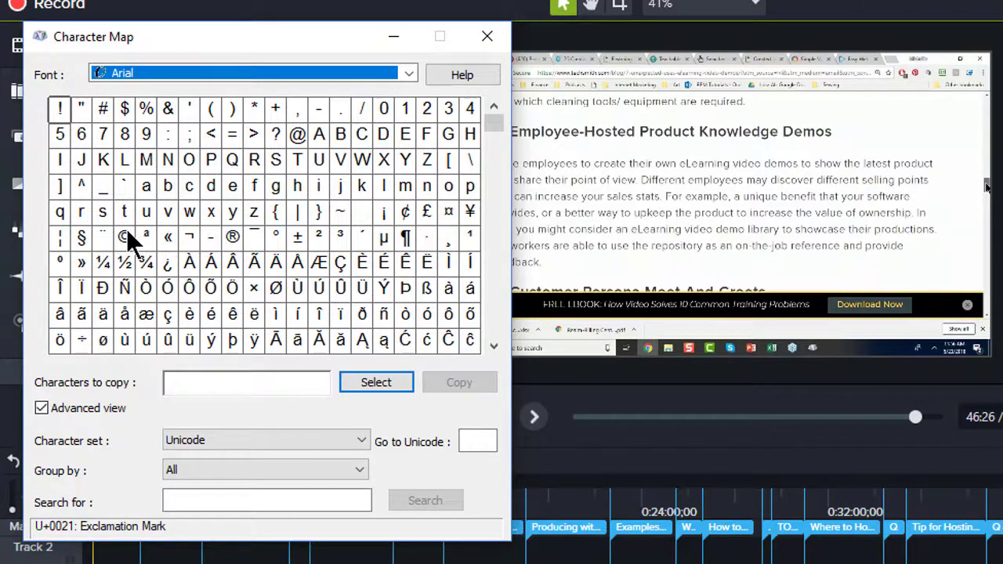
mouse_move(232, 236)
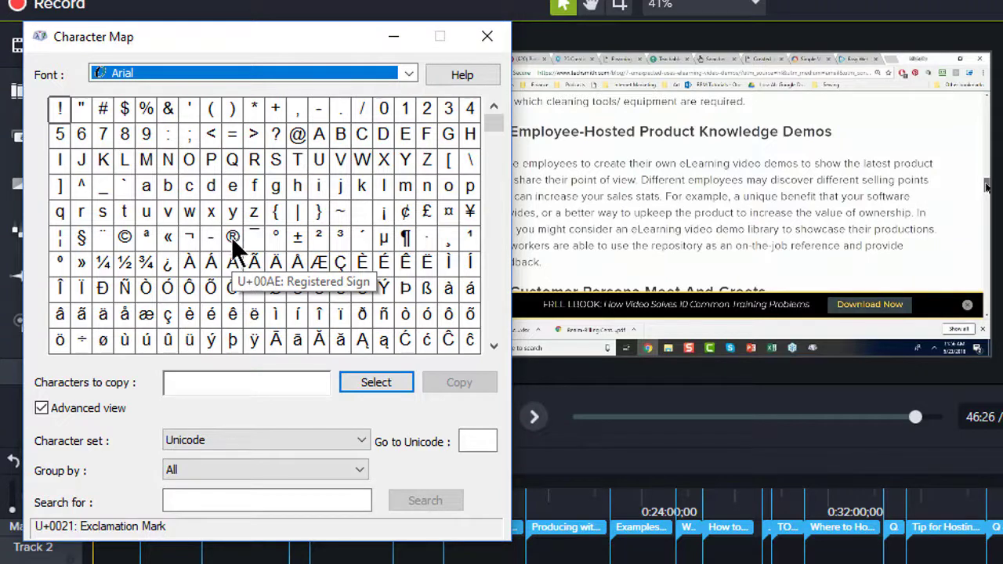
mouse_move(362, 227)
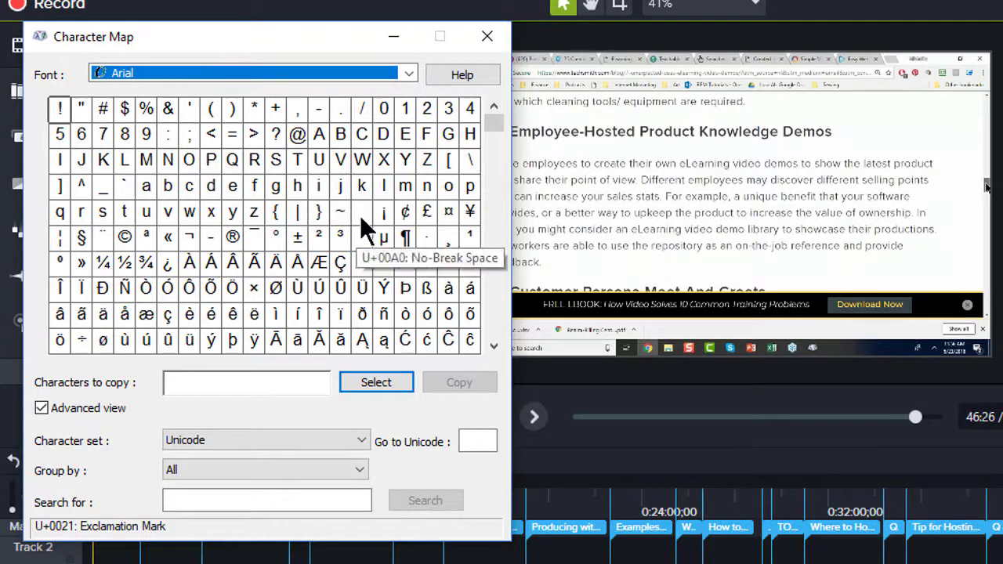
mouse_move(340, 238)
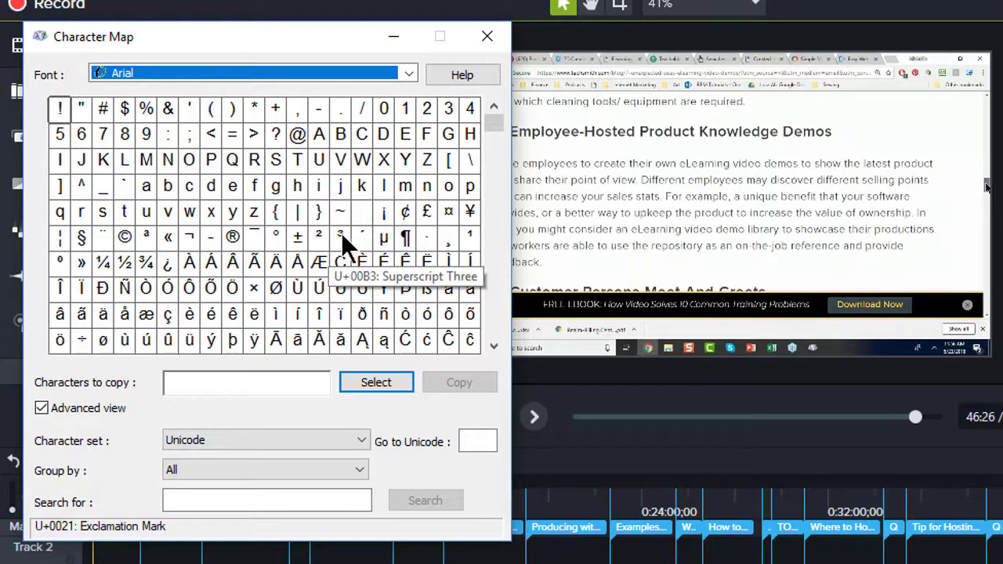
mouse_move(501, 411)
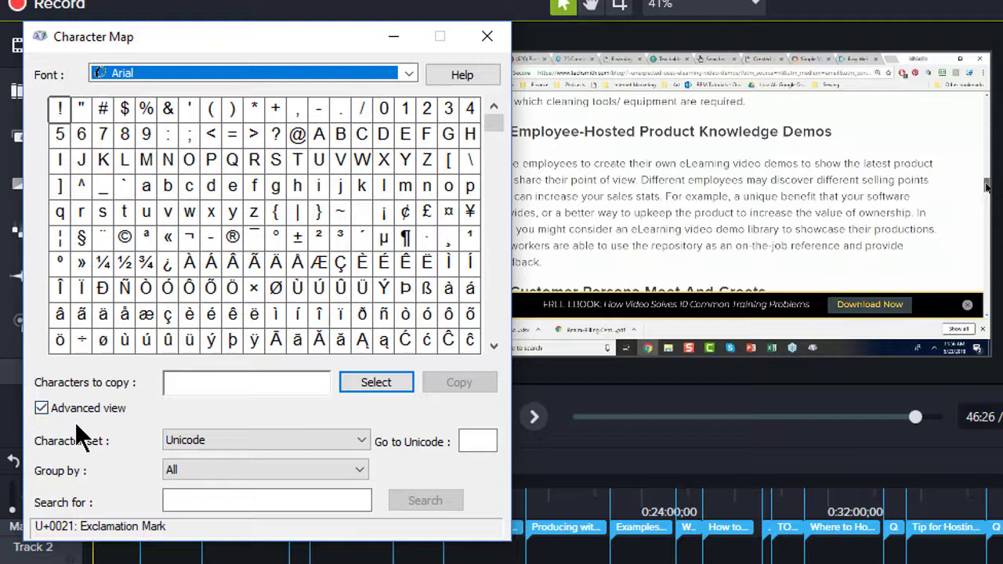
Step: Search Character Map for 'en quad' and copy the En Quad character
click(267, 500)
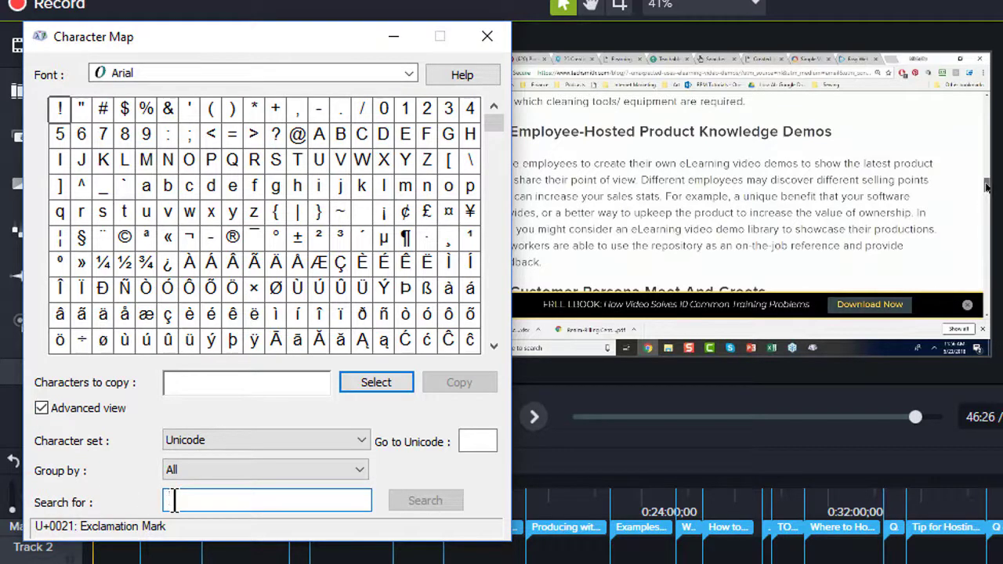
text(e qual)
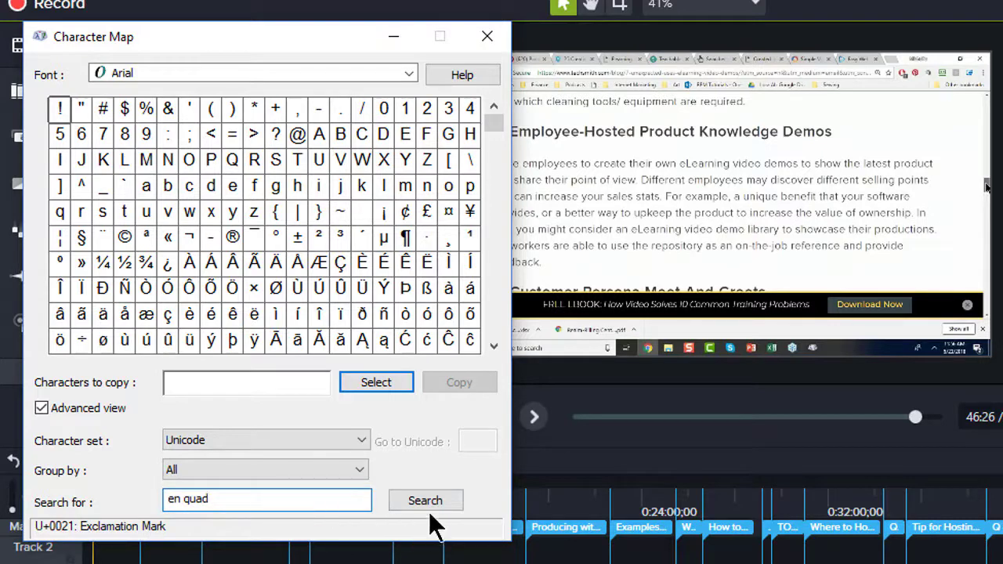
click(424, 500)
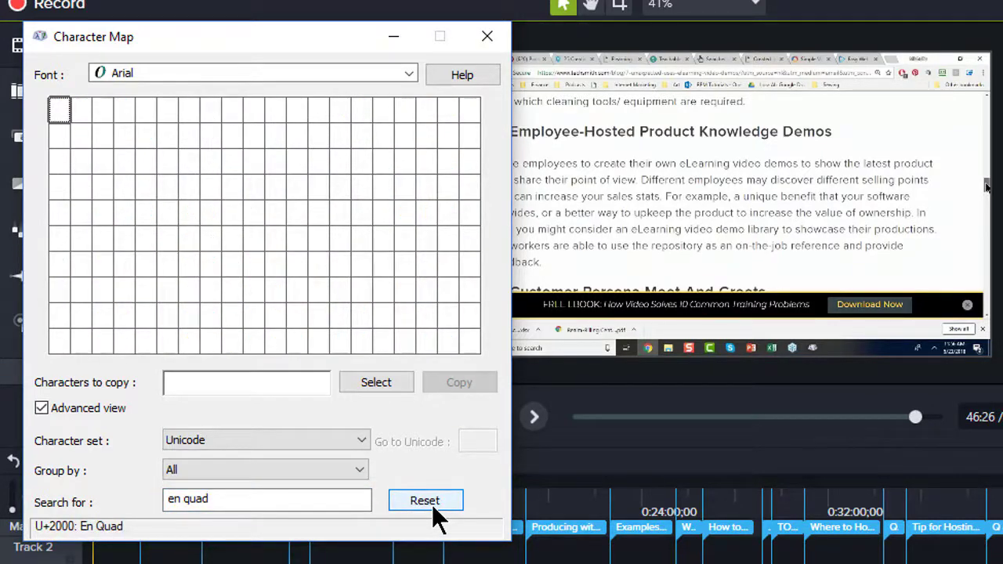
mouse_move(61, 117)
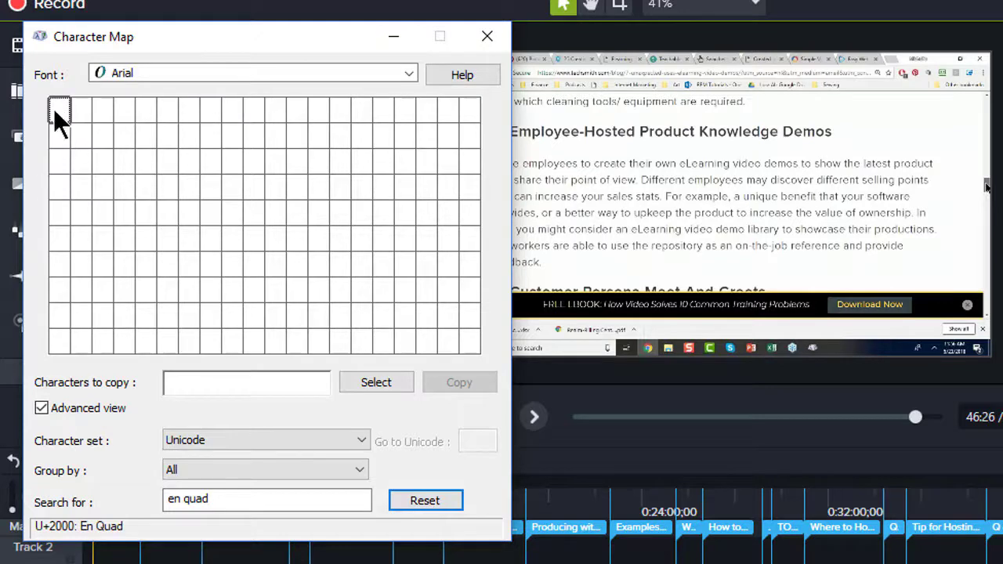
mouse_move(75, 395)
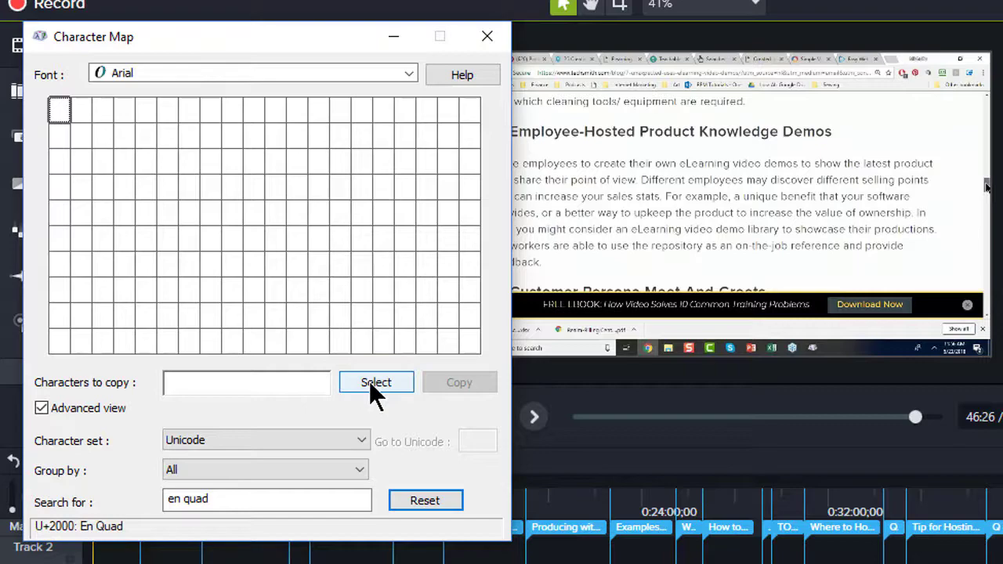
click(375, 383)
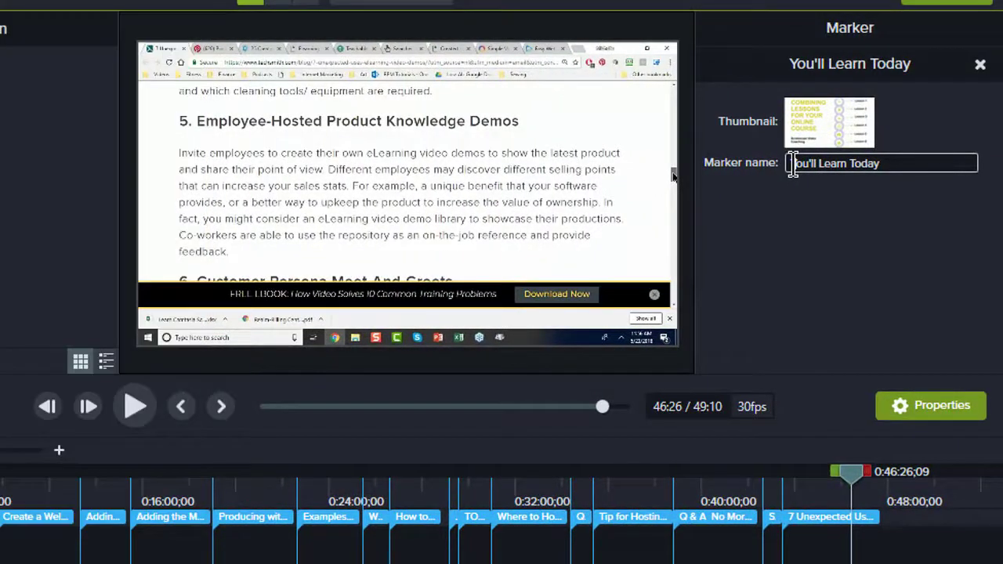
right_click(880, 163)
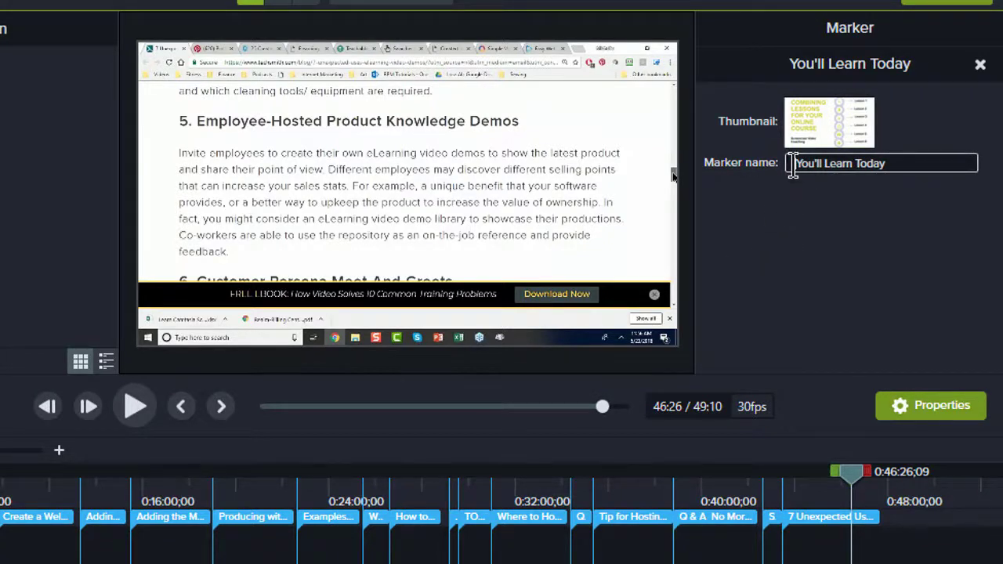
Step: Paste the en quad space at the start of the 'You'll Learn Today' marker name
right_click(878, 163)
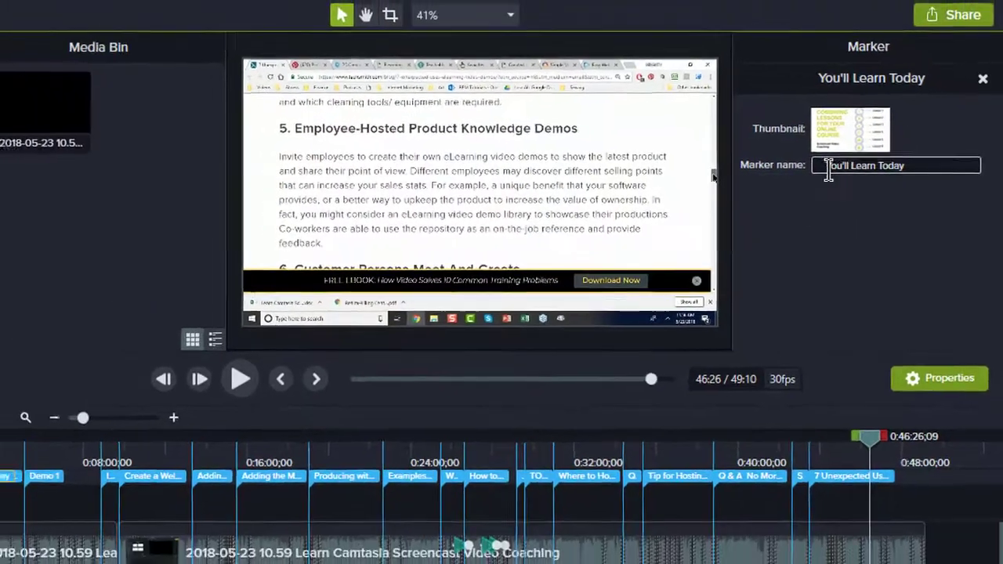
click(139, 10)
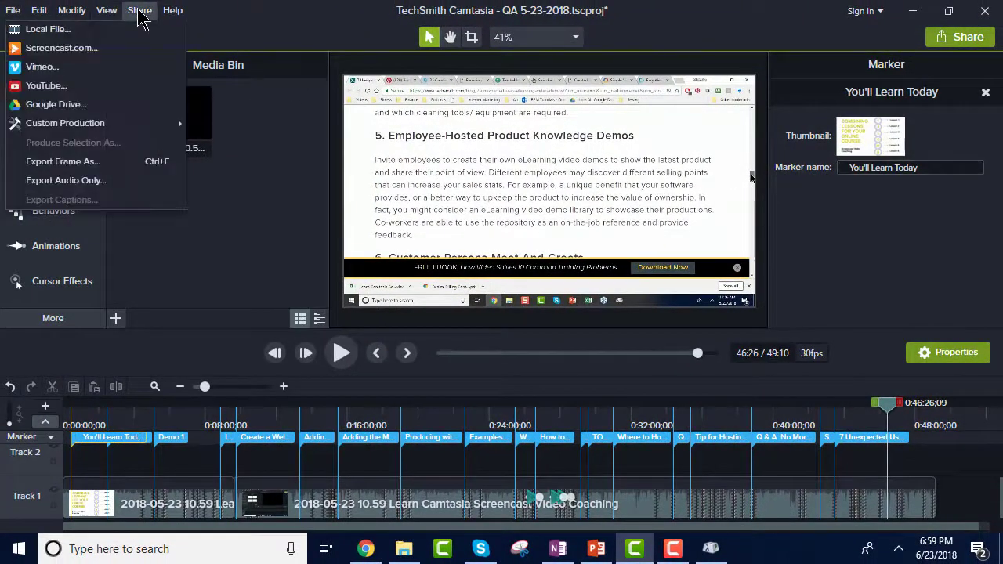
Step: Produce as MP4 - Smart Player (HTML5), advancing to the marker table of contents options
click(65, 123)
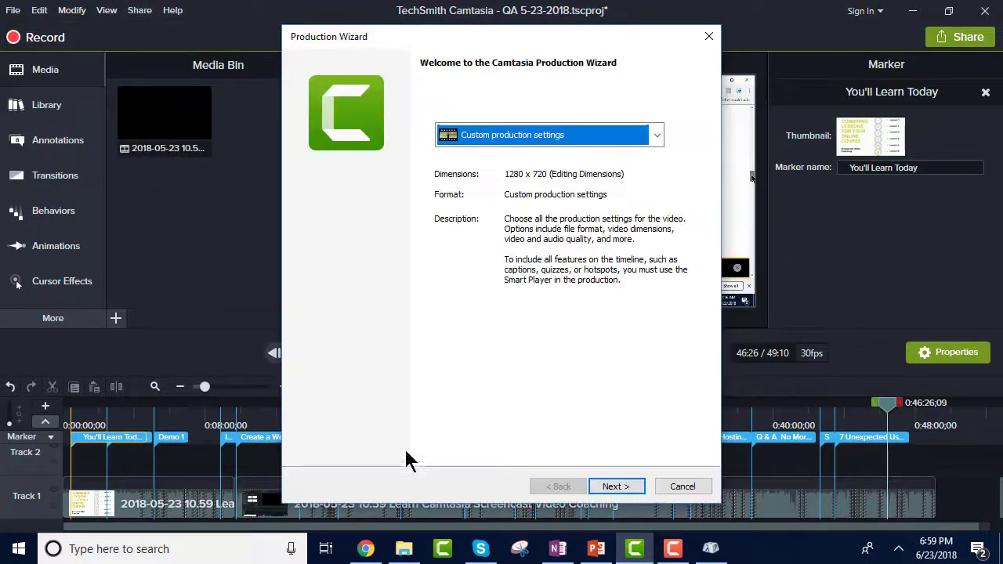
mouse_move(492, 184)
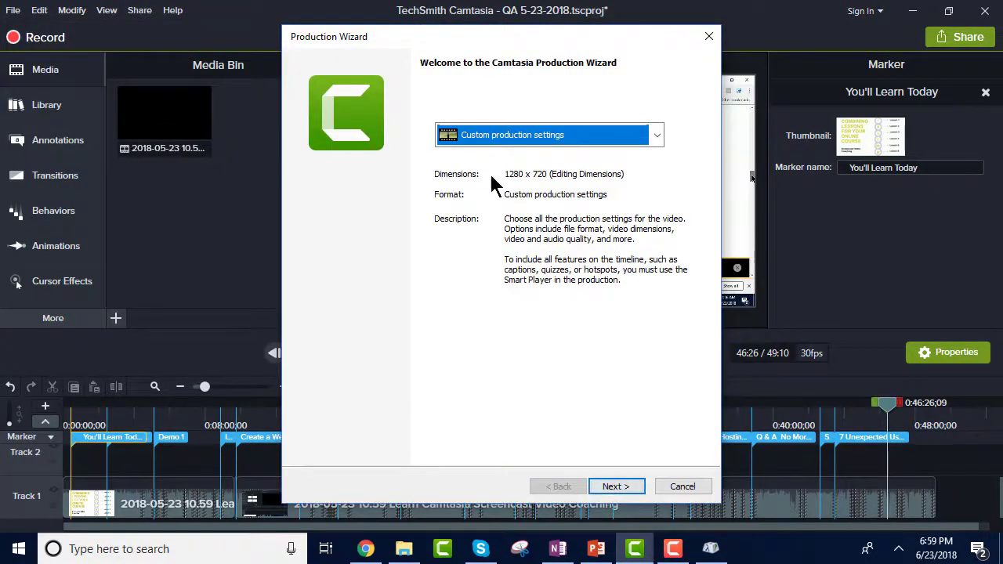
click(616, 486)
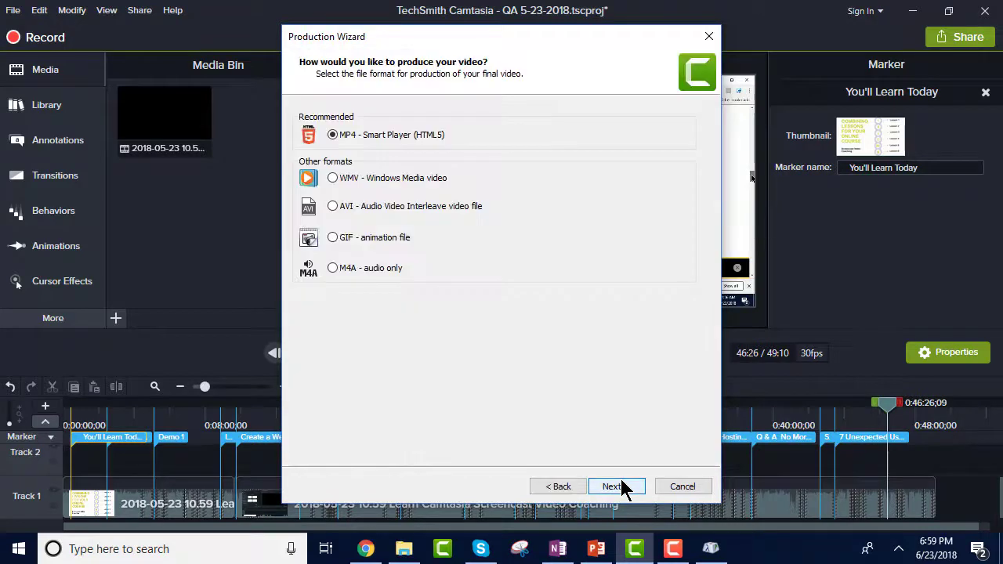
click(612, 485)
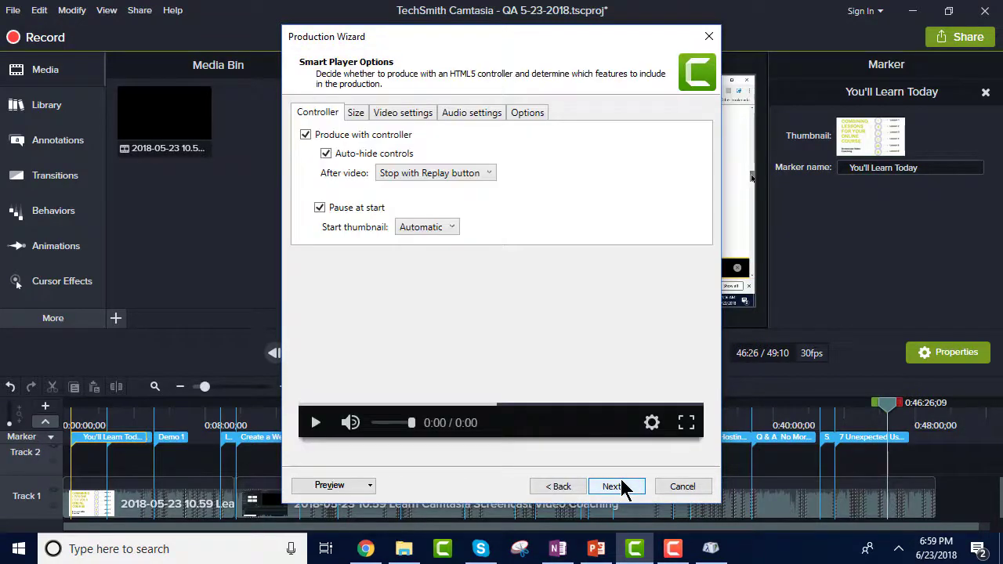
click(616, 486)
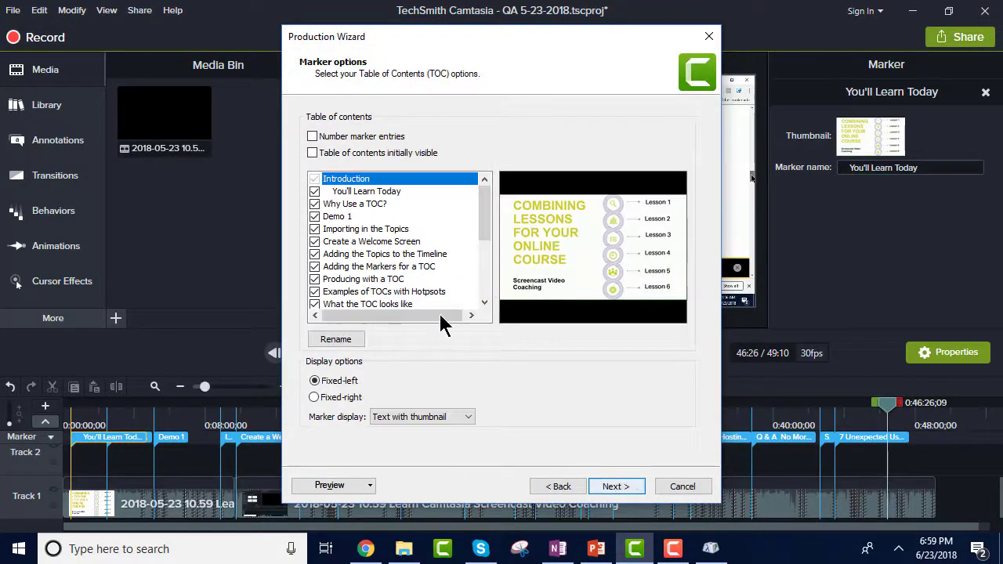
mouse_move(341, 200)
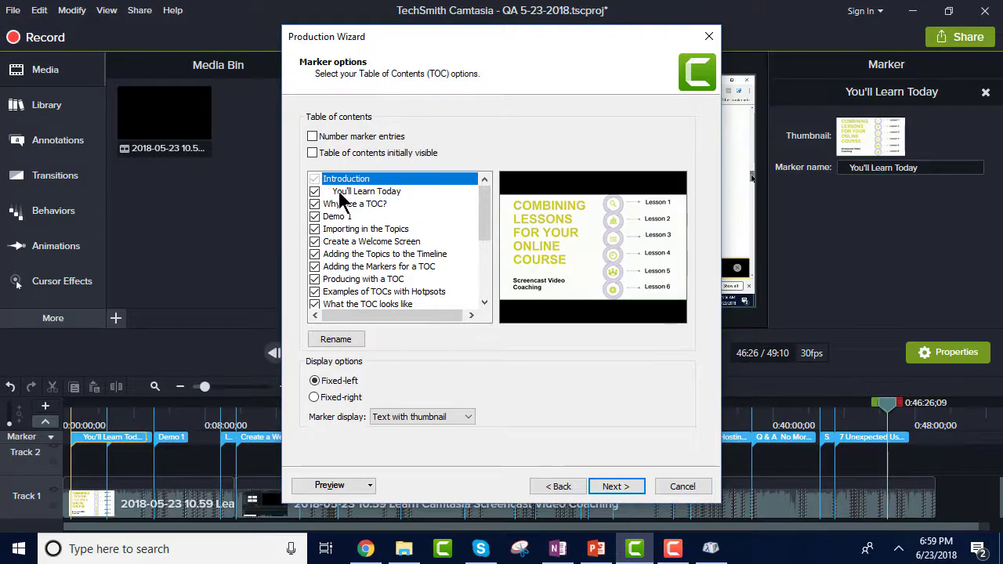
mouse_move(333, 194)
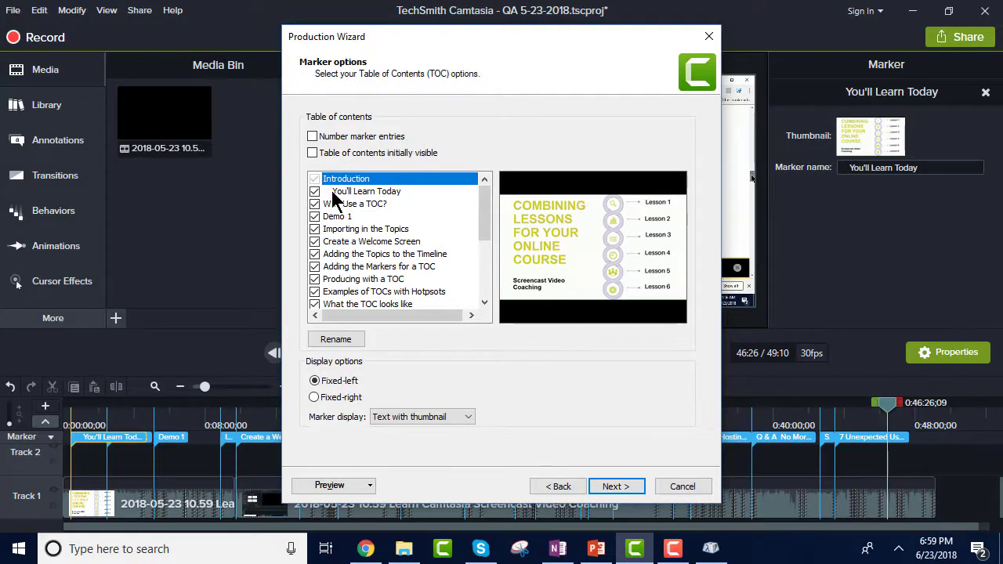
mouse_move(340, 199)
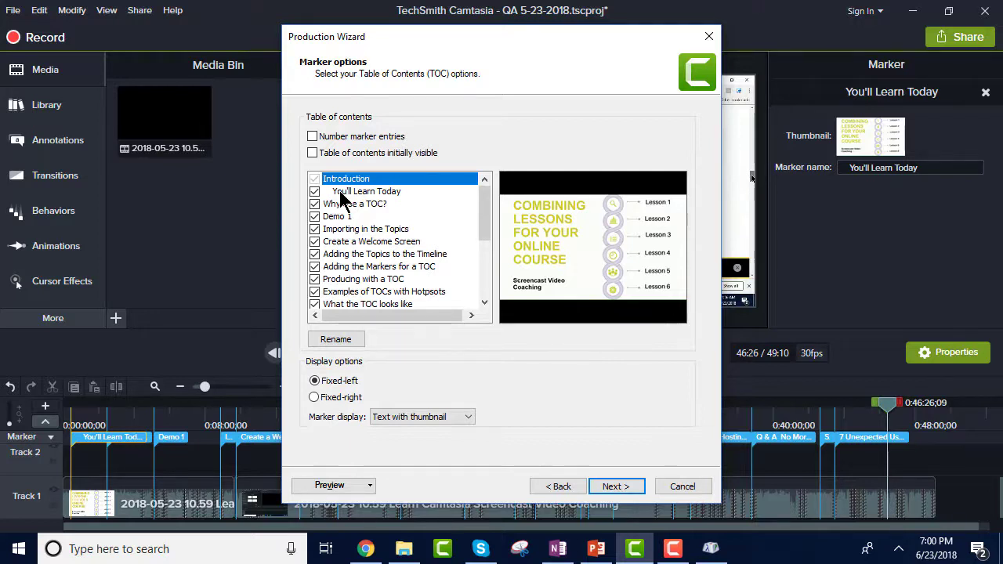
mouse_move(493, 394)
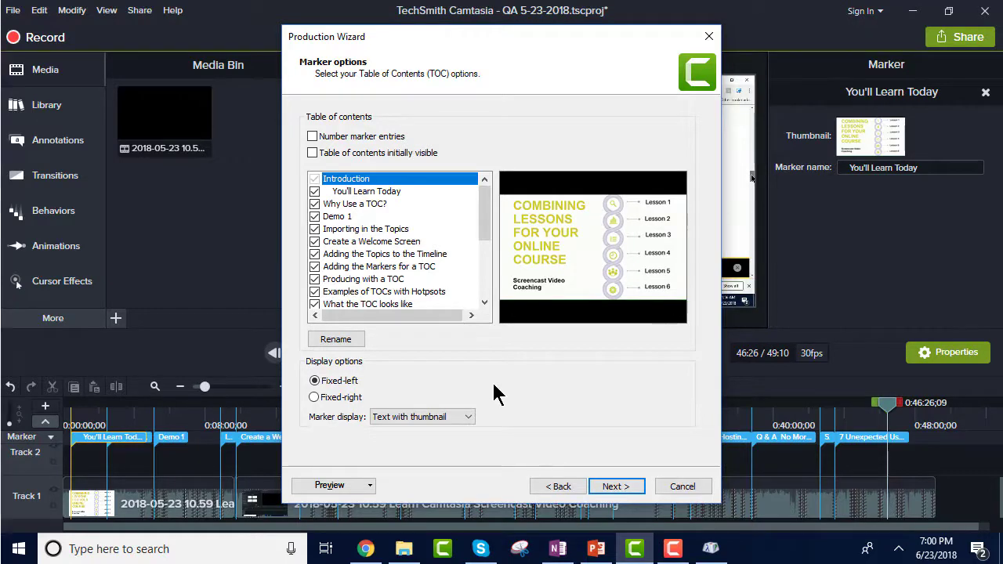
Step: Preview the produced video in Smart Player to check the indented table of contents
click(329, 485)
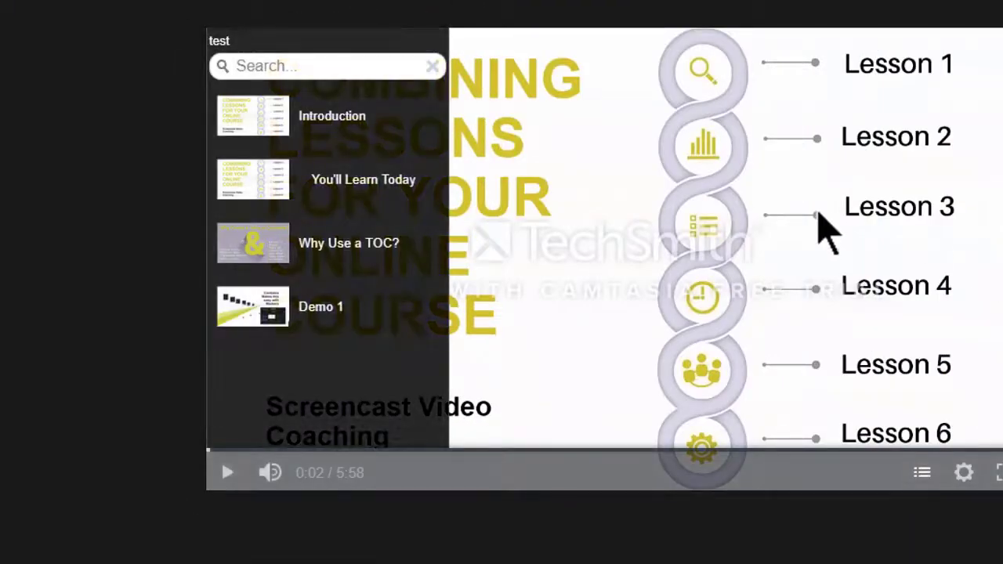
mouse_move(689, 196)
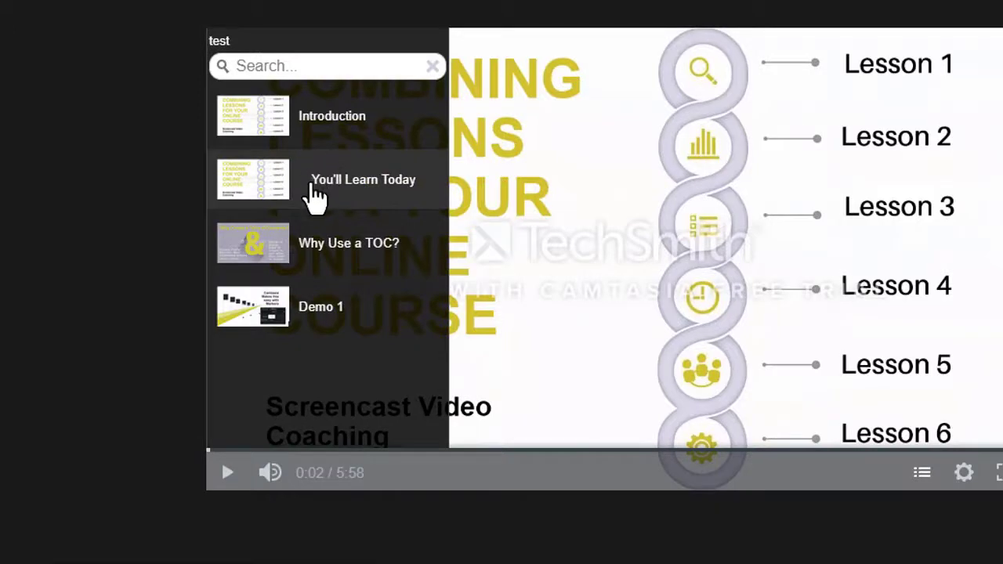
mouse_move(327, 195)
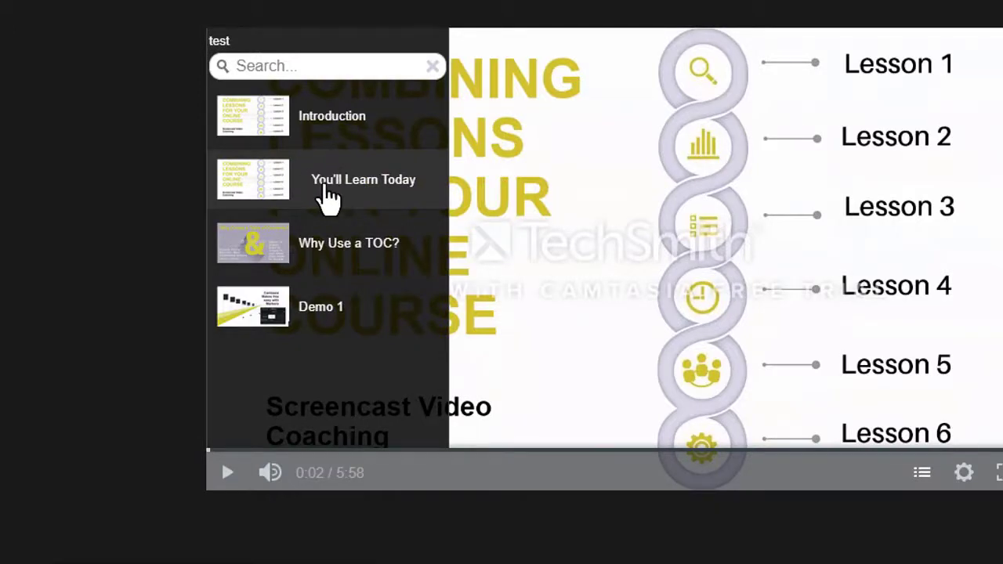
mouse_move(322, 211)
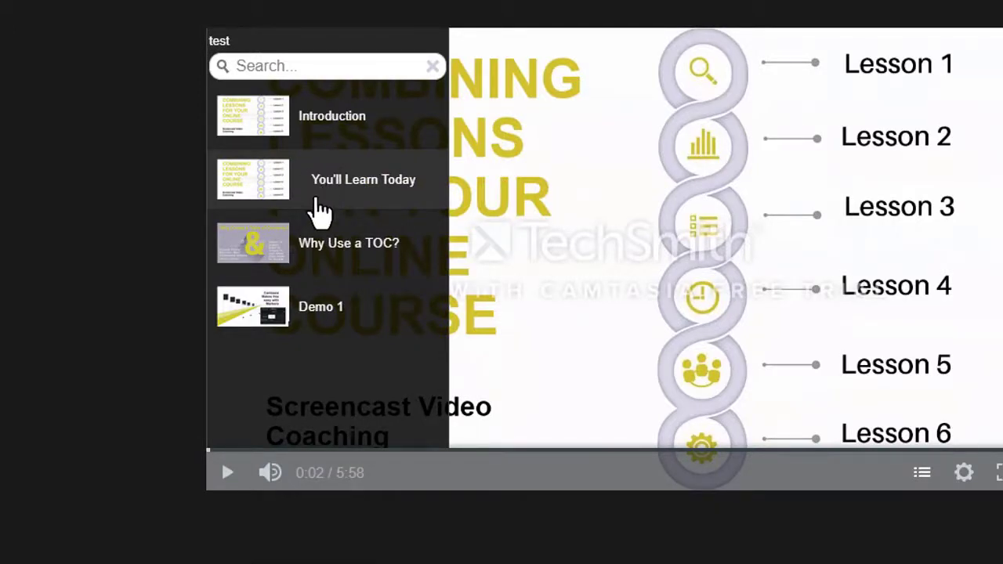